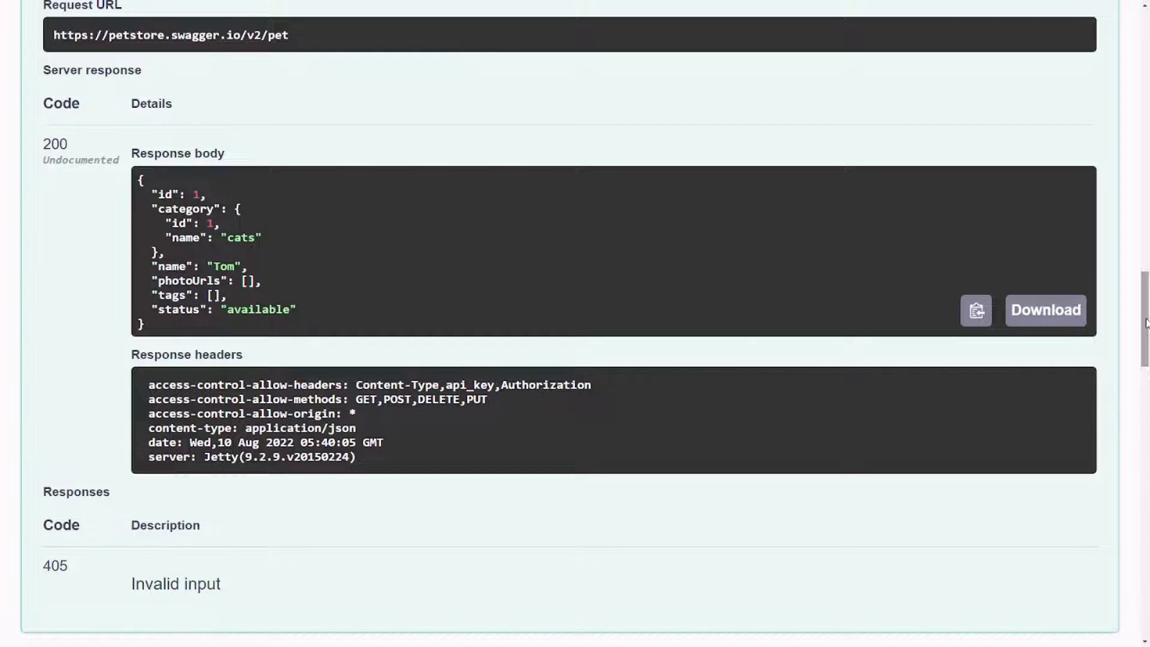
mouse_move(92, 353)
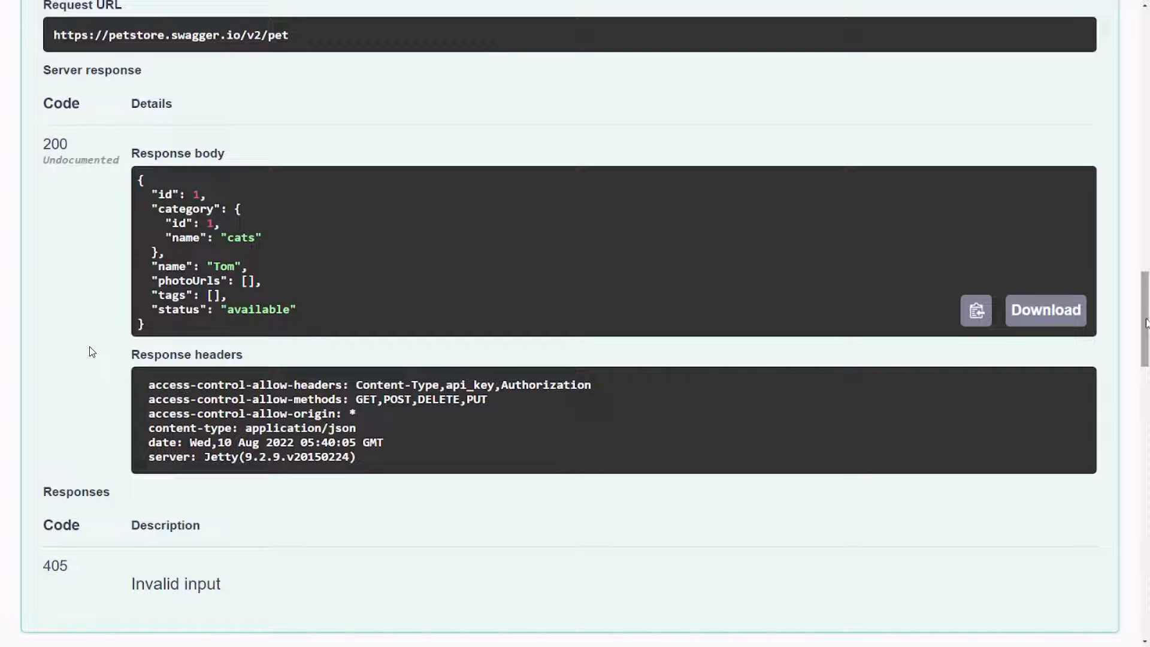
mouse_move(68, 192)
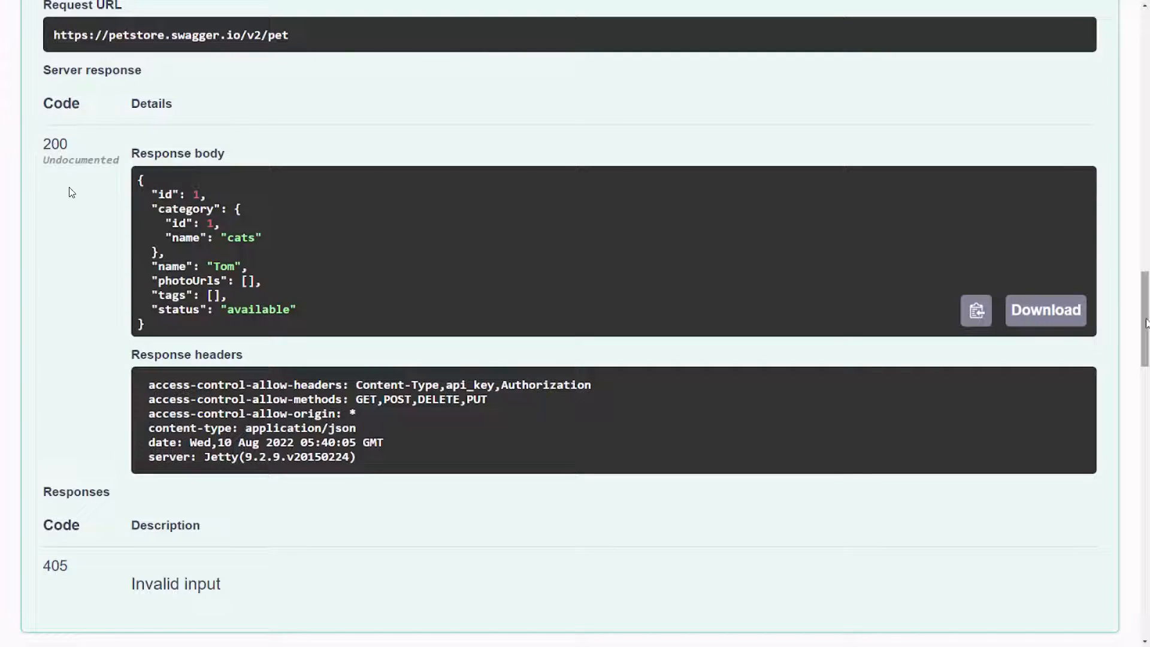
mouse_move(107, 208)
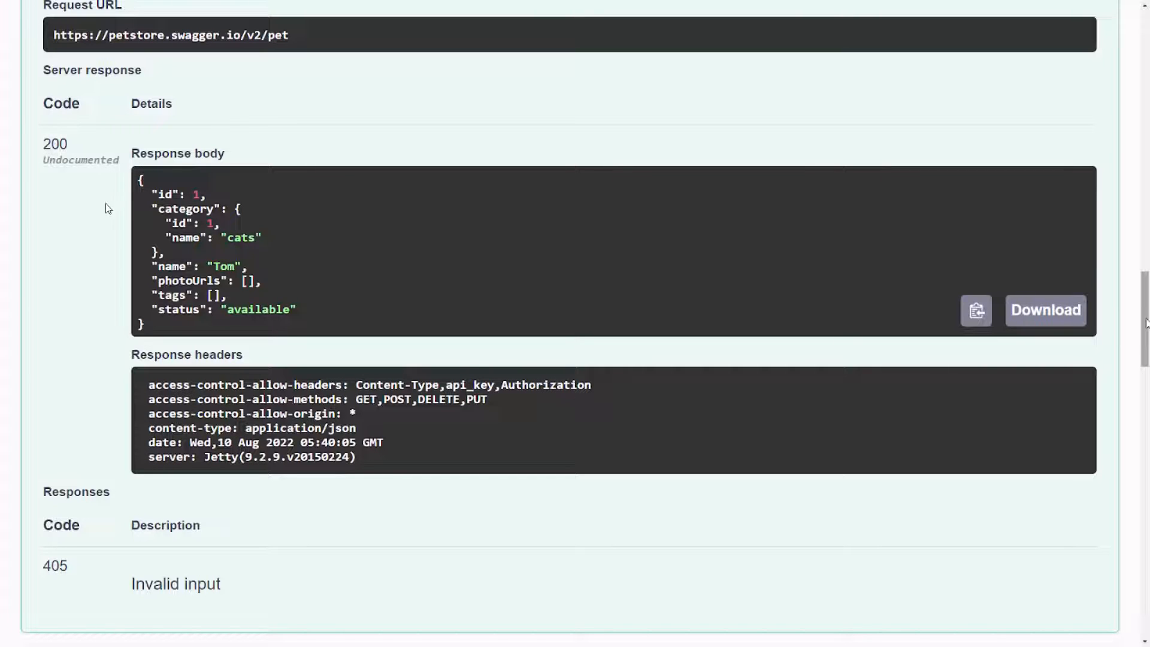
mouse_move(110, 280)
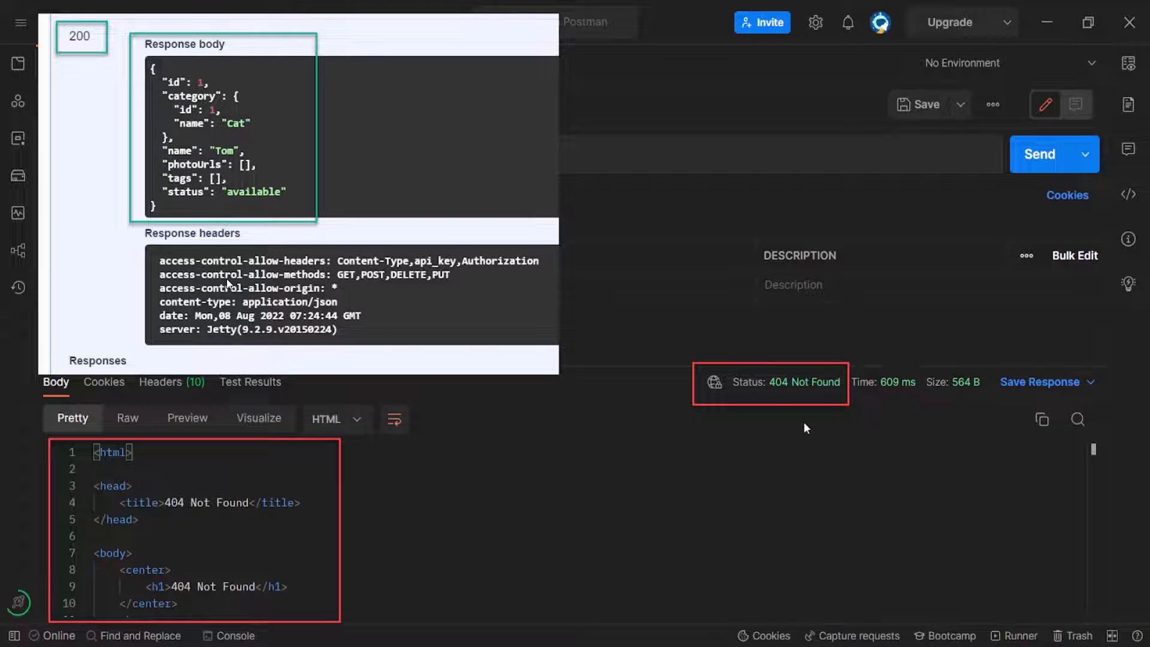
mouse_move(720, 426)
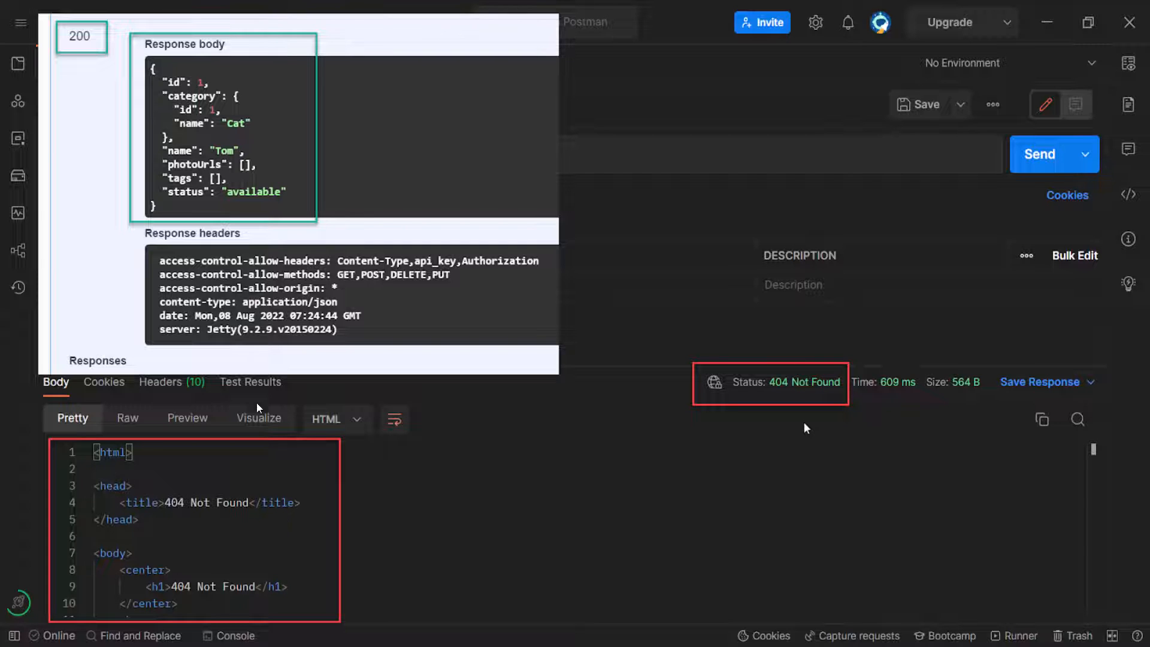
mouse_move(152, 216)
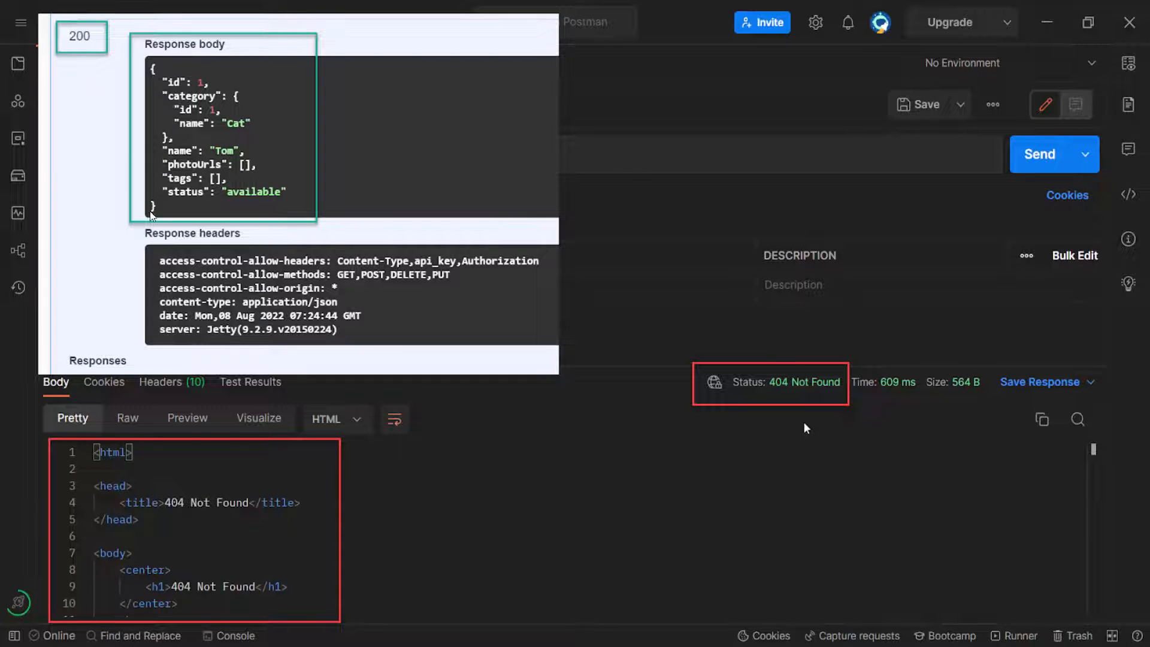
mouse_move(266, 94)
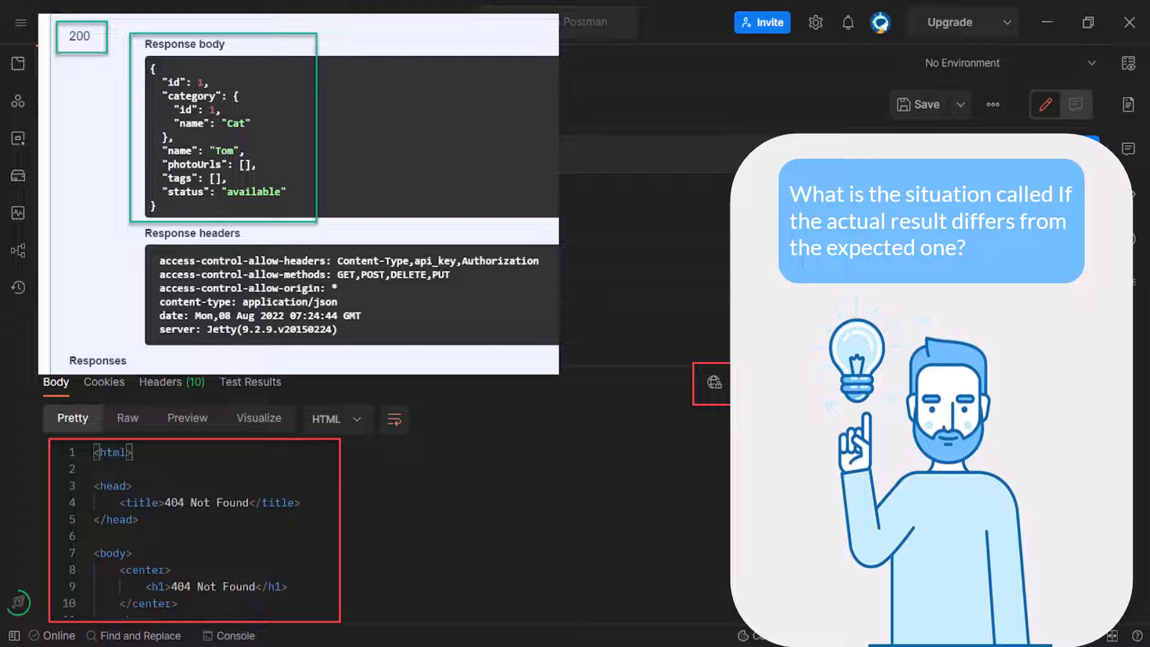
mouse_move(805, 210)
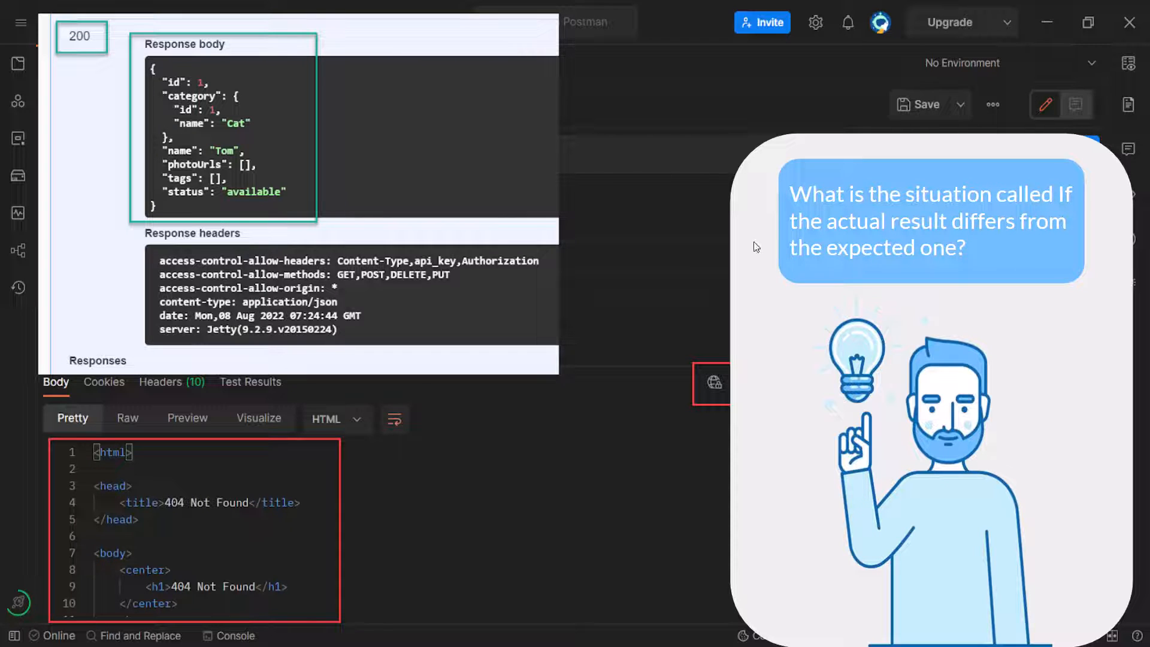
mouse_move(568, 330)
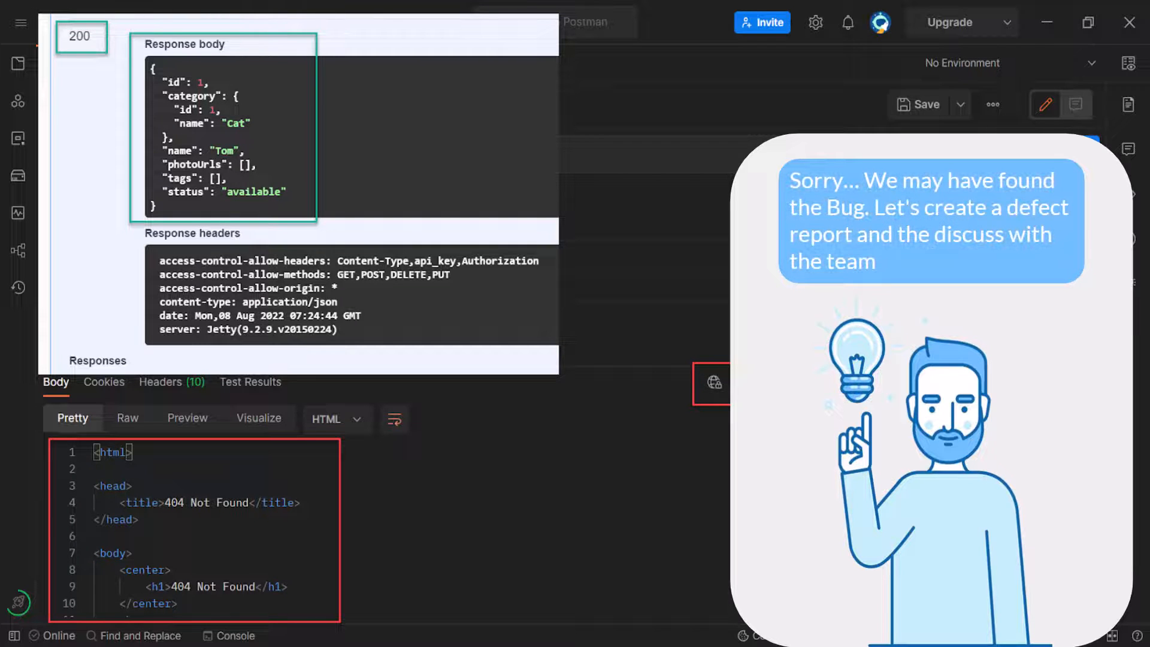
mouse_move(994, 195)
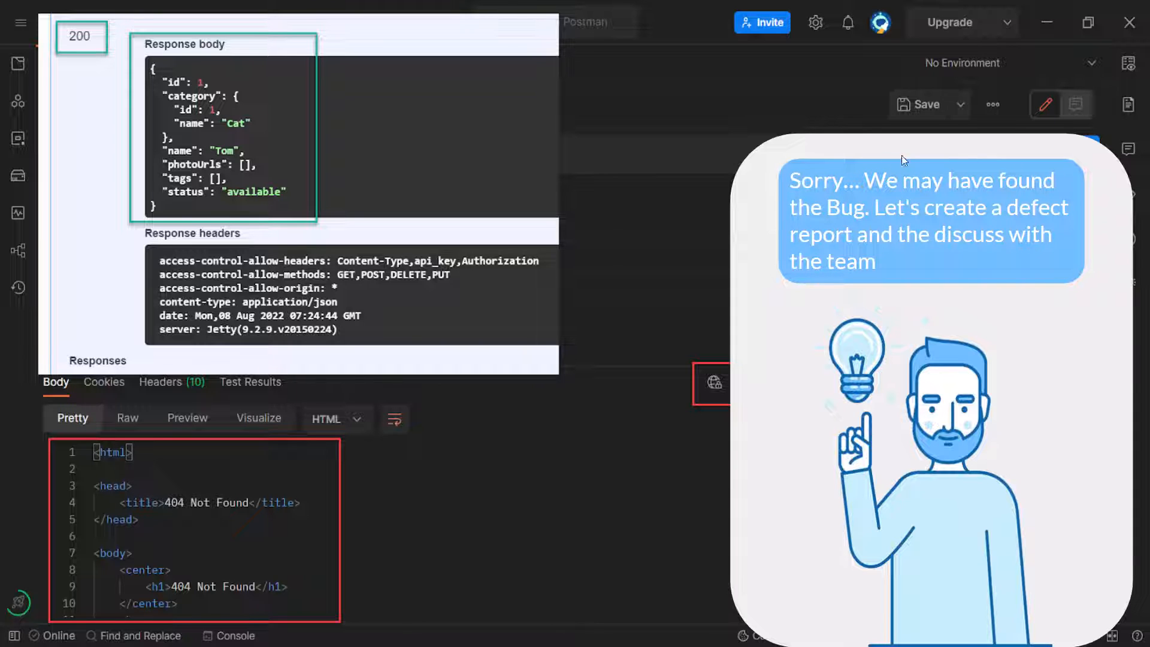
mouse_move(935, 187)
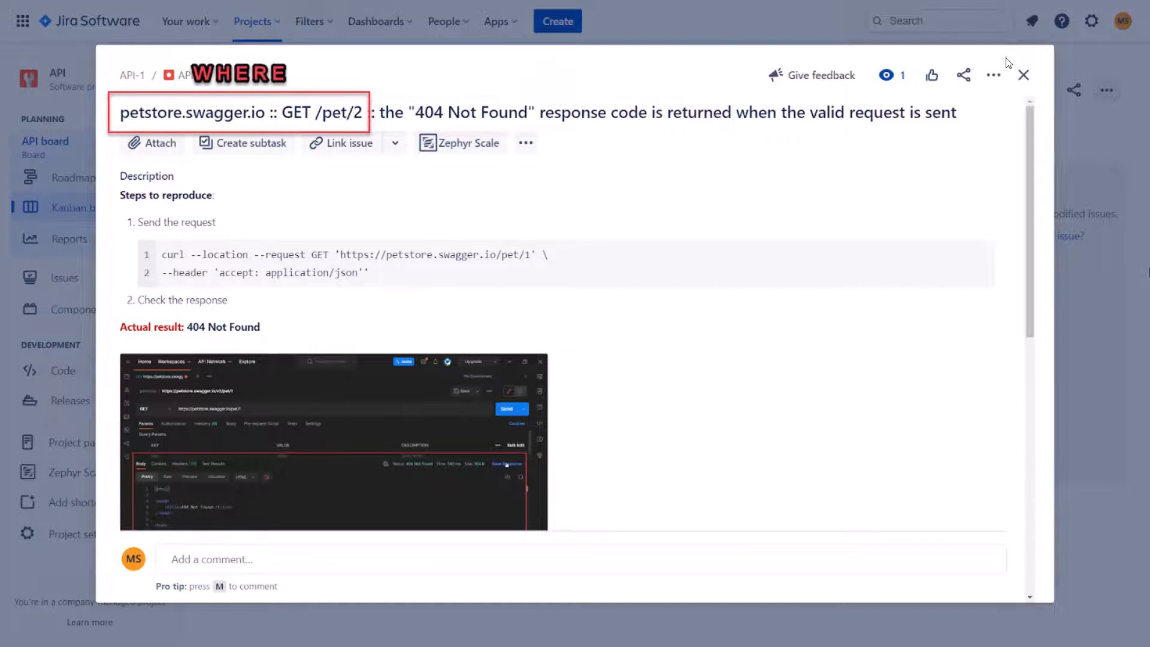
mouse_move(266, 132)
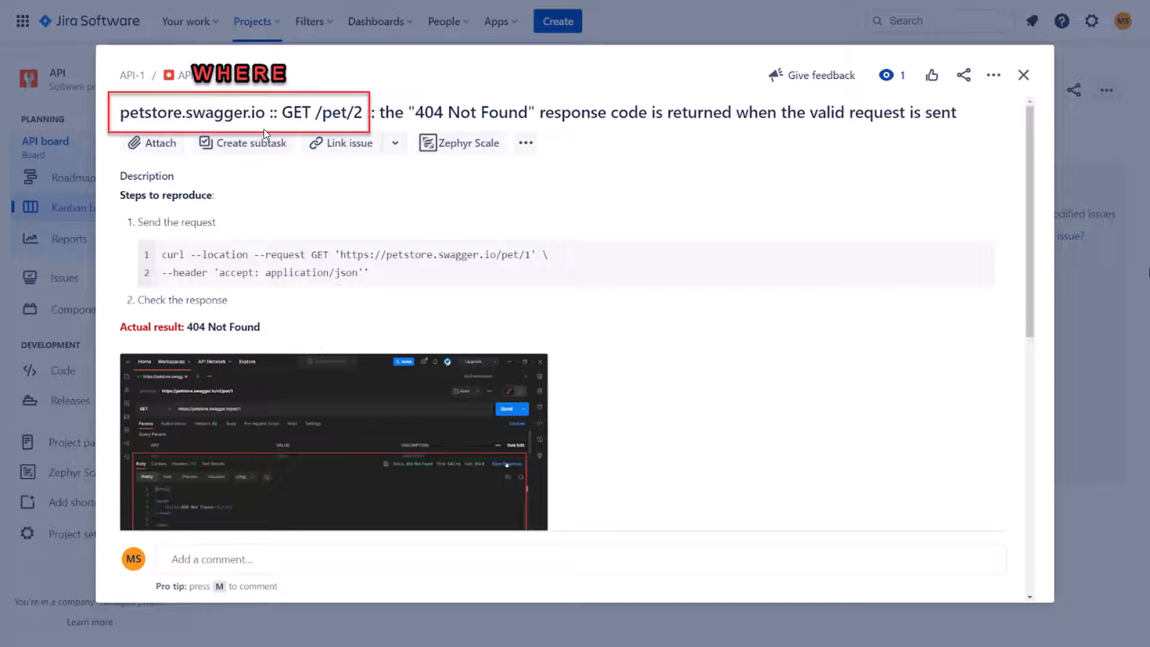
mouse_move(335, 142)
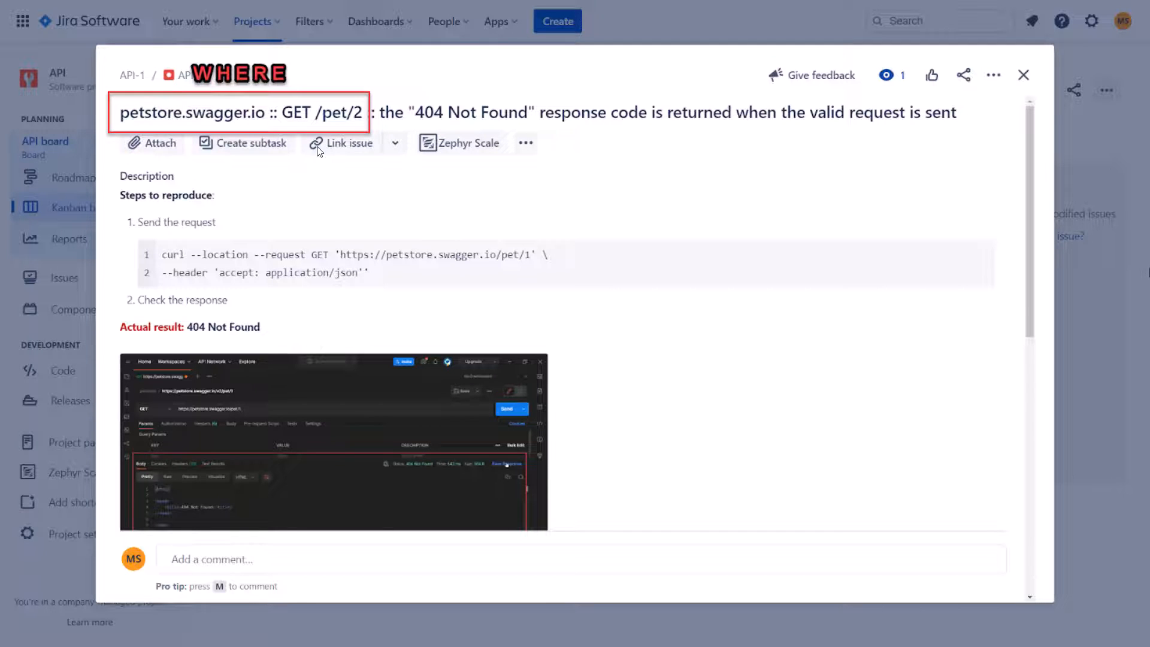
mouse_move(366, 126)
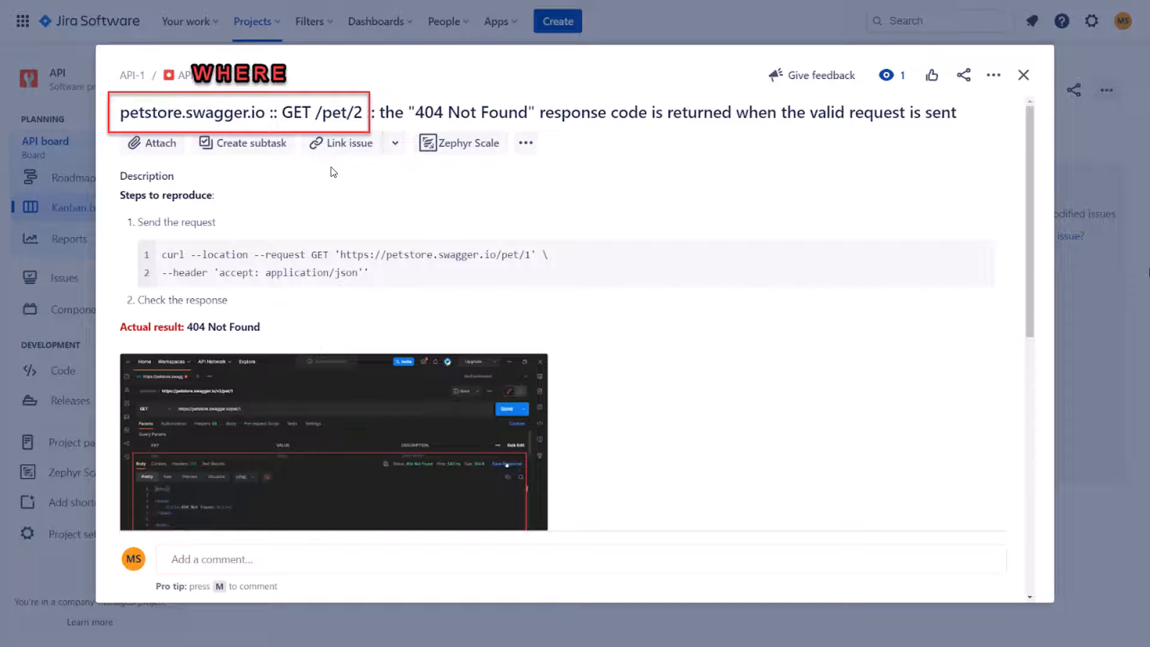
mouse_move(190, 88)
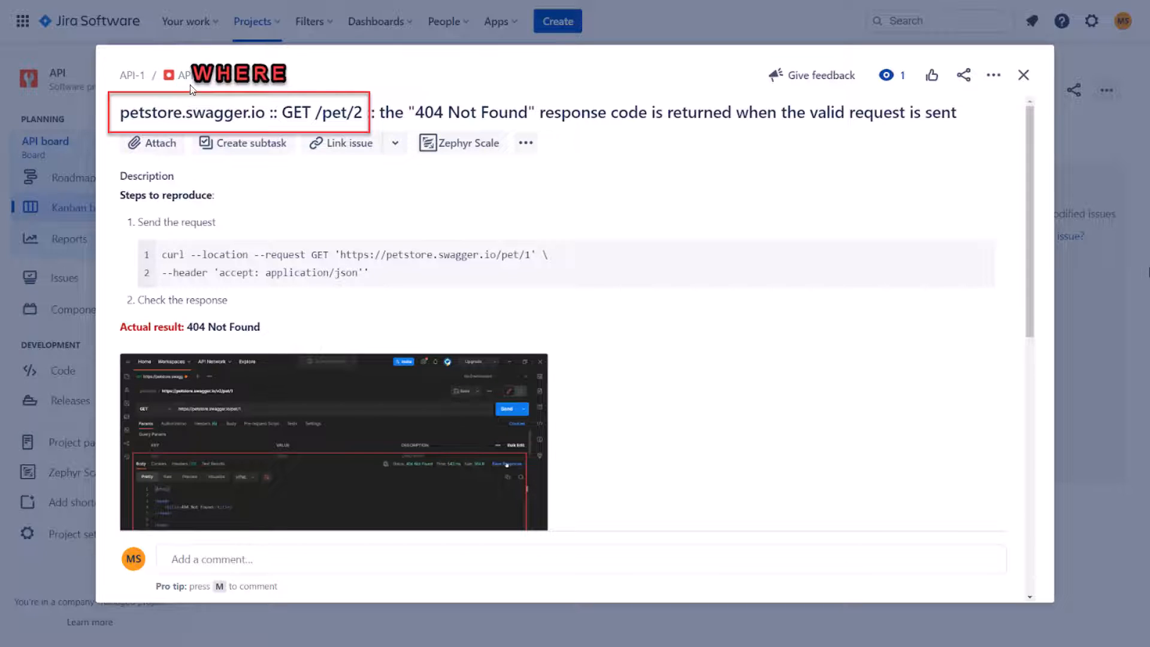
mouse_move(241, 93)
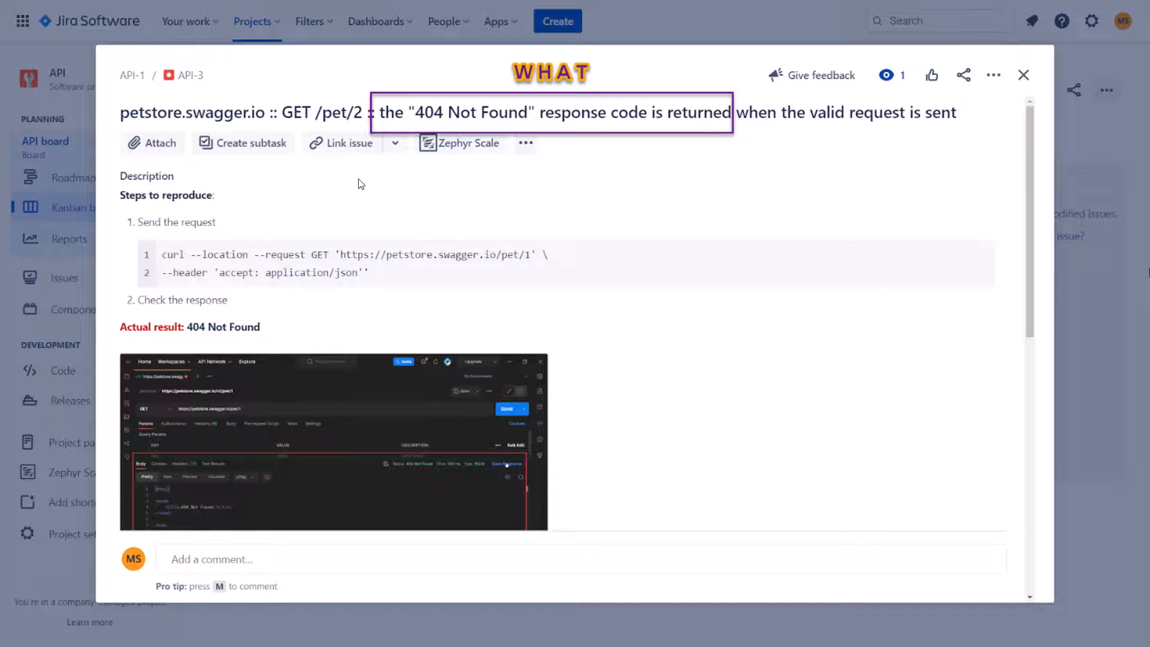
mouse_move(396, 131)
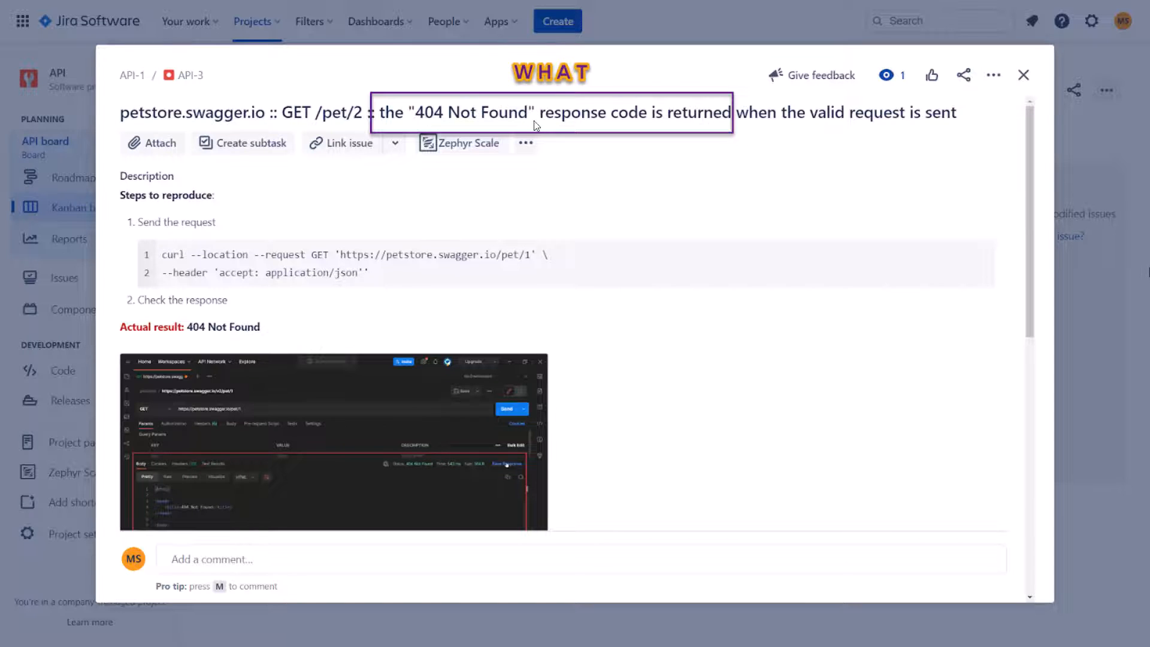
mouse_move(427, 124)
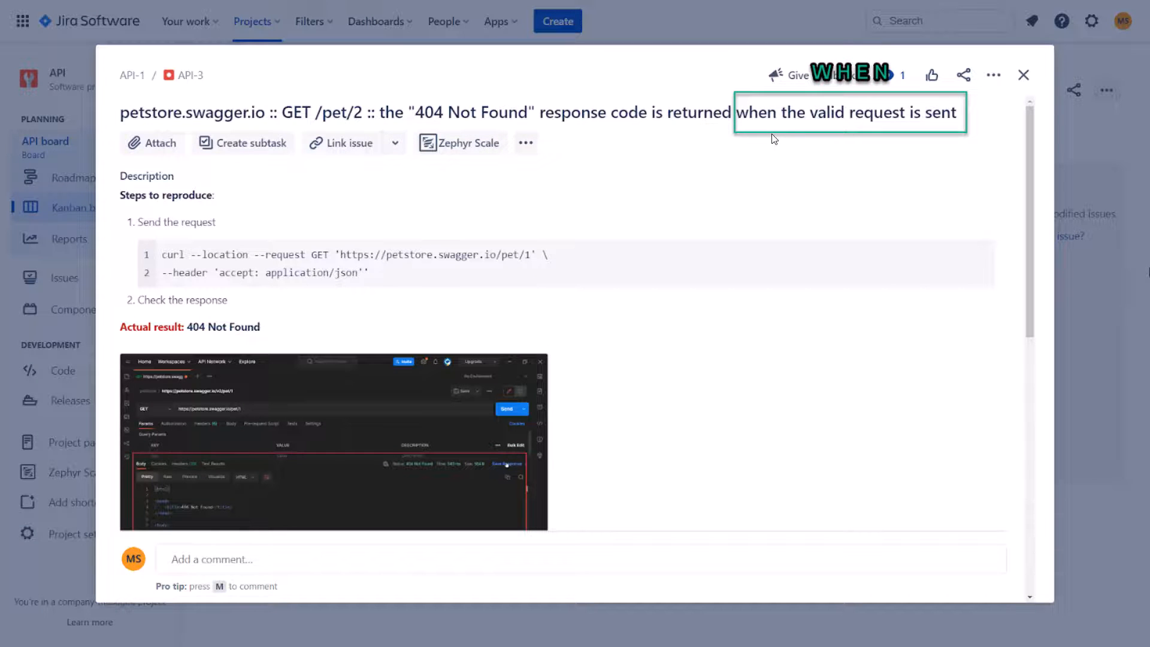
mouse_move(784, 139)
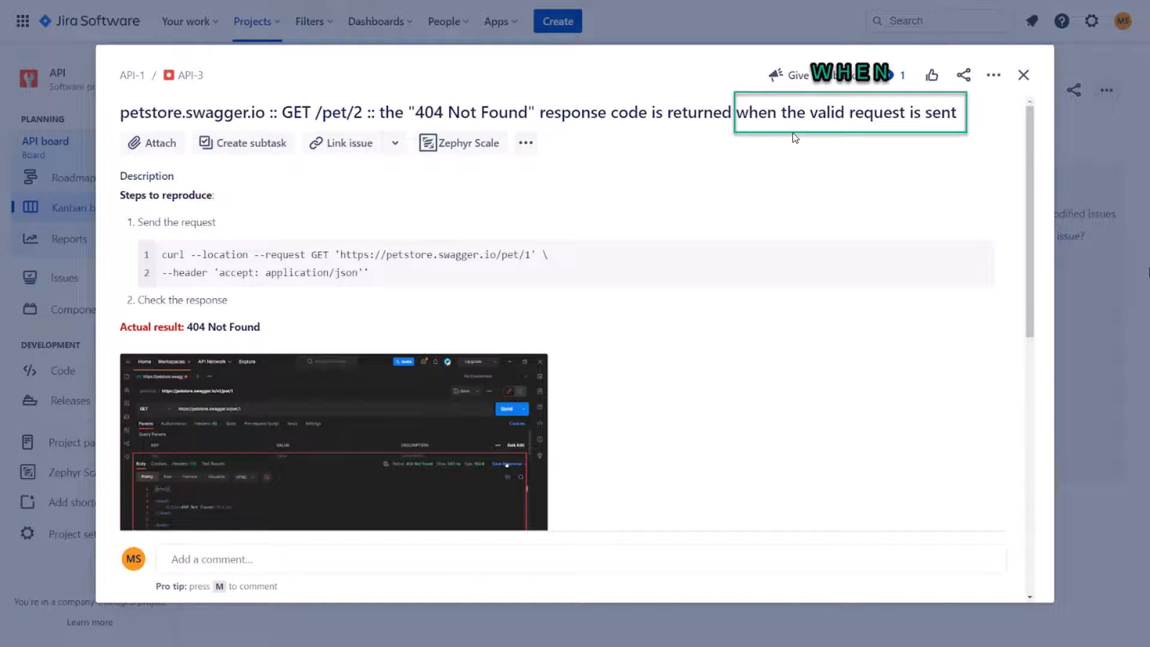
mouse_move(803, 137)
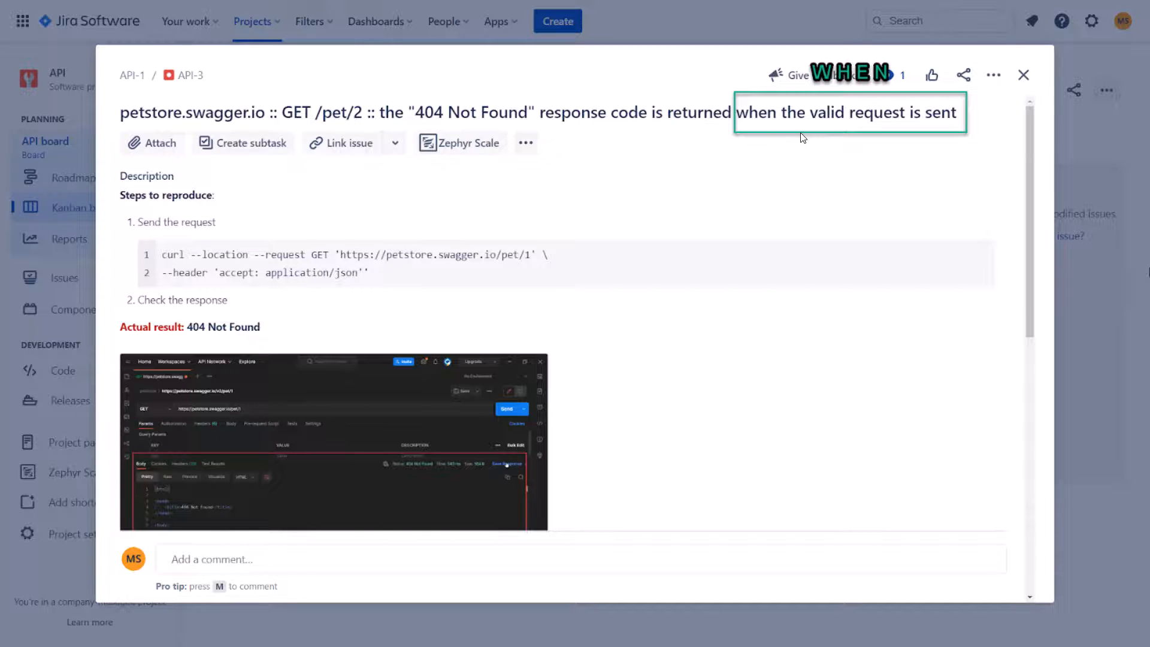
mouse_move(740, 161)
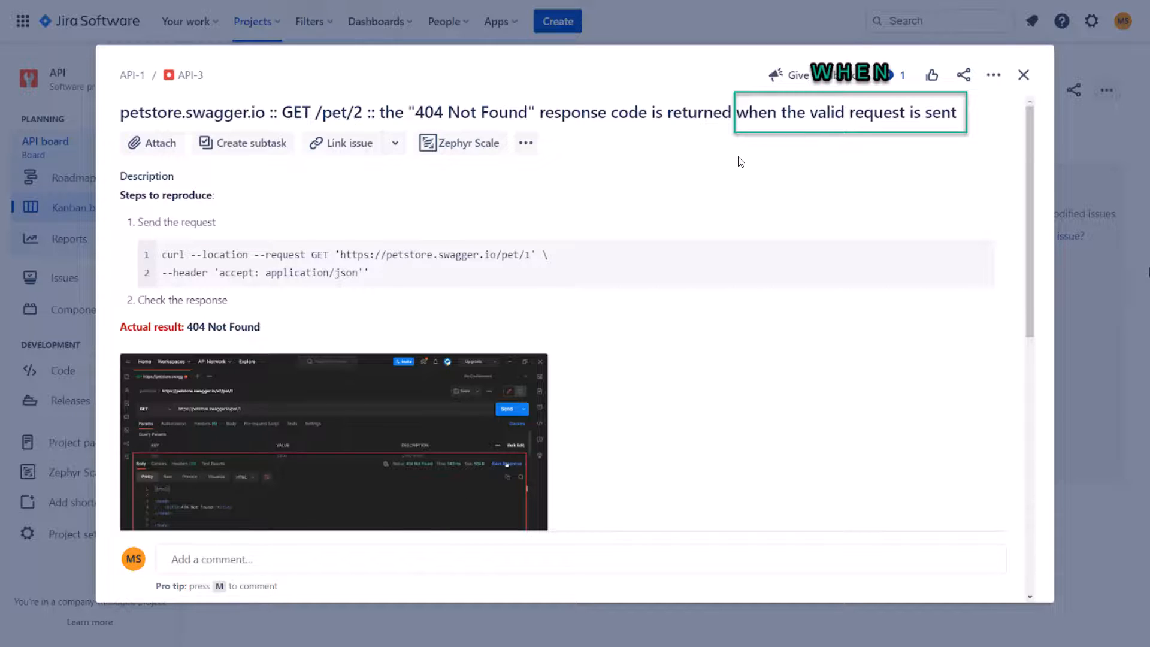
mouse_move(726, 166)
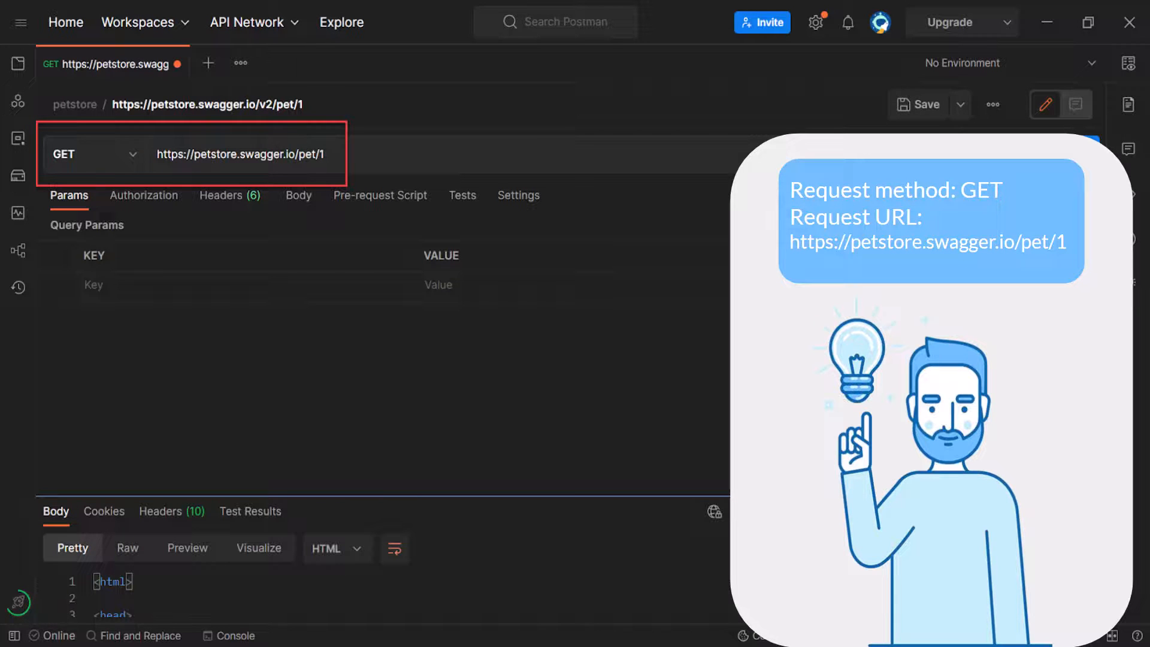
click(241, 200)
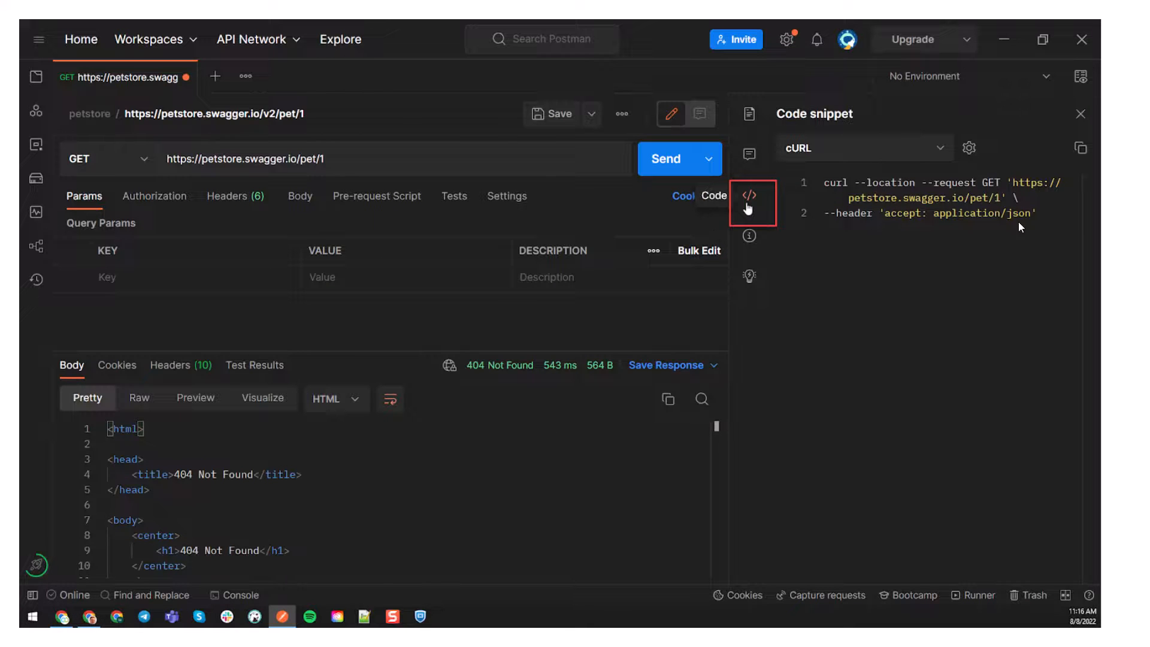
mouse_move(640, 284)
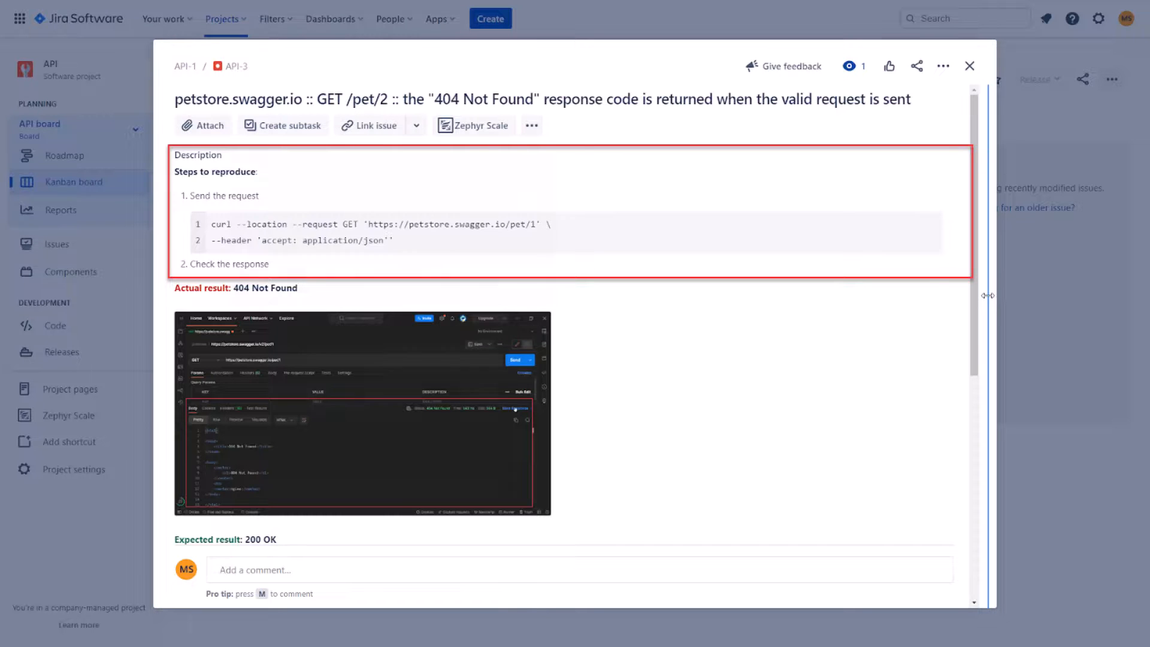
Scroll API-3 down to the actual 404 and expected 200 OK result screenshots.
scroll(down, 3)
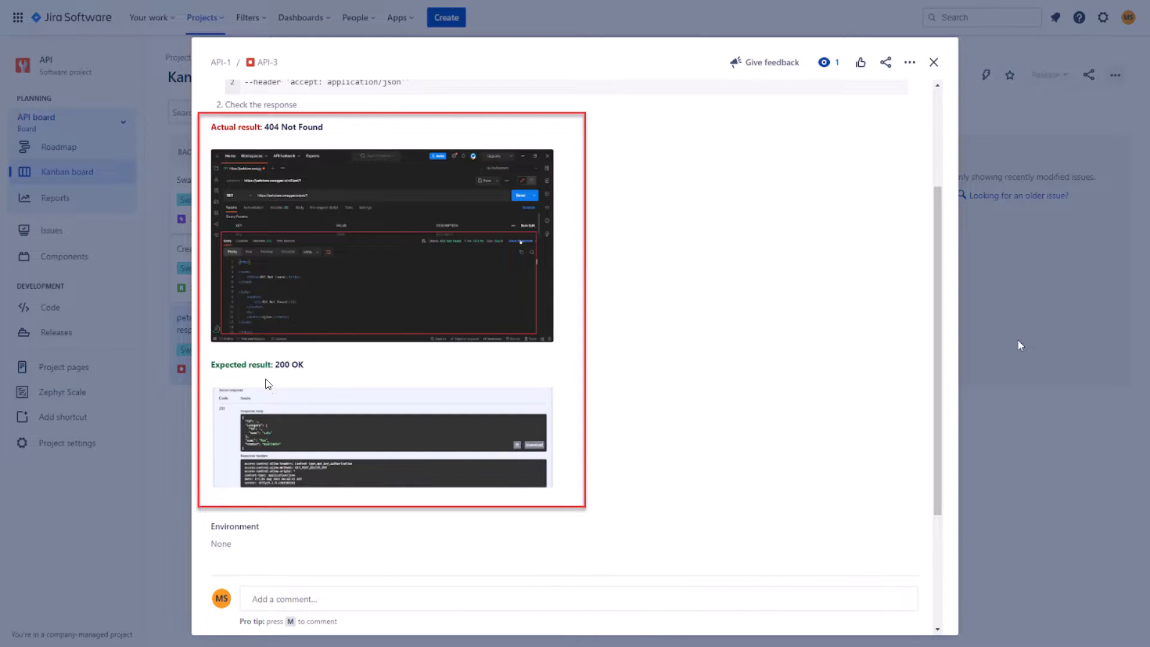
mouse_move(534, 446)
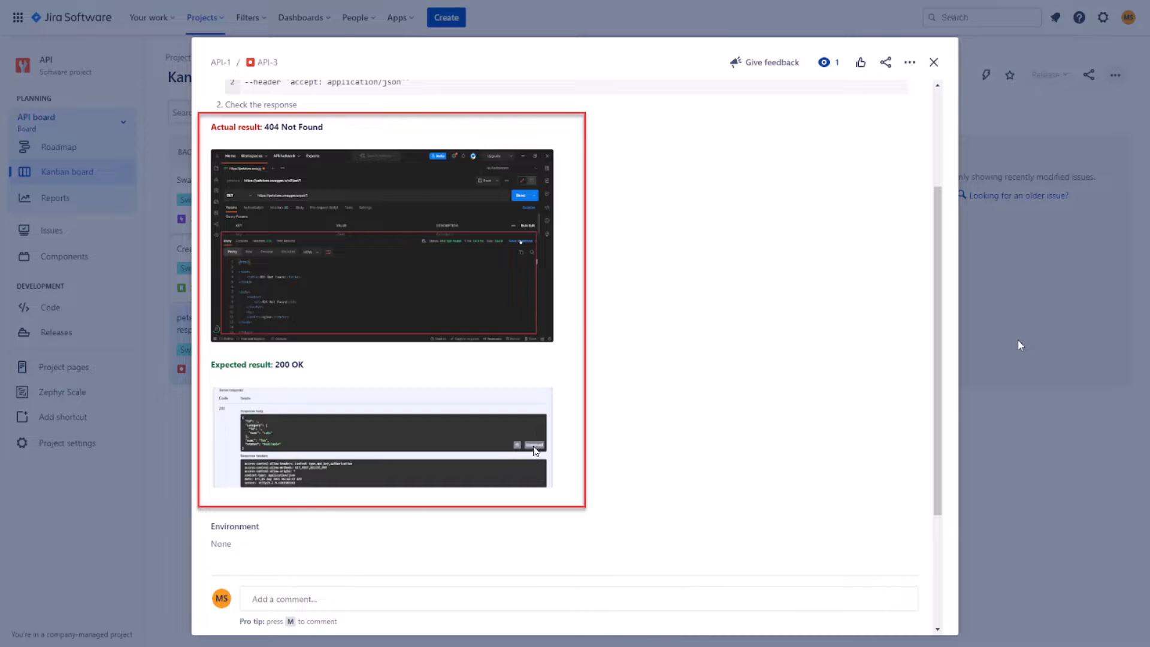
mouse_move(451, 390)
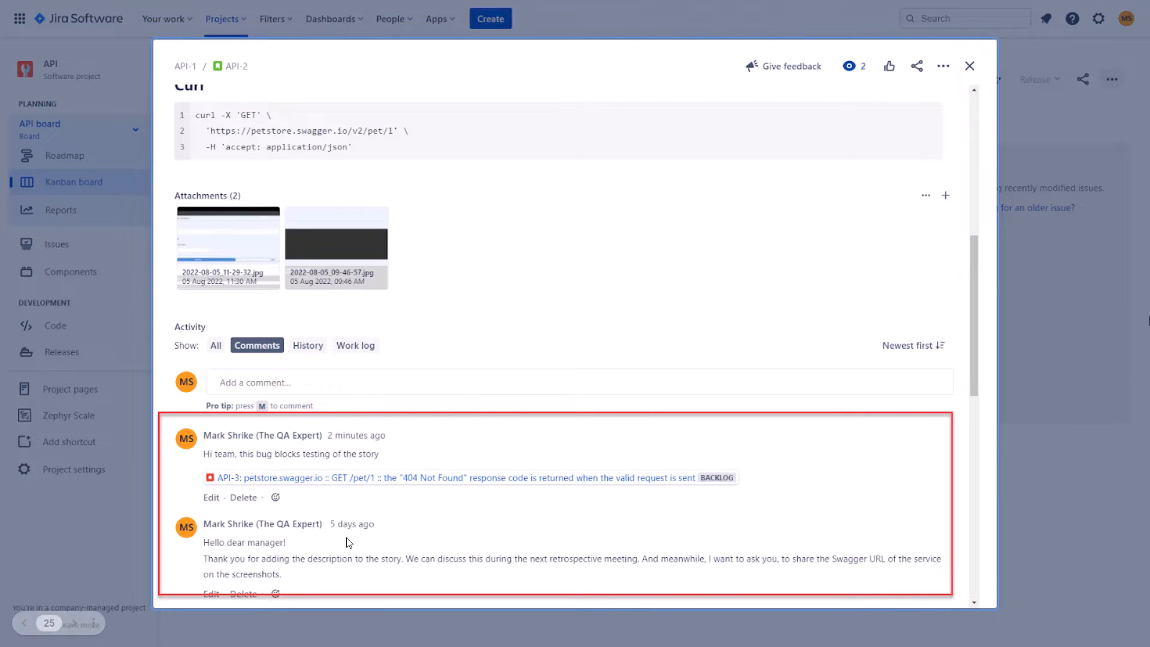
mouse_move(582, 502)
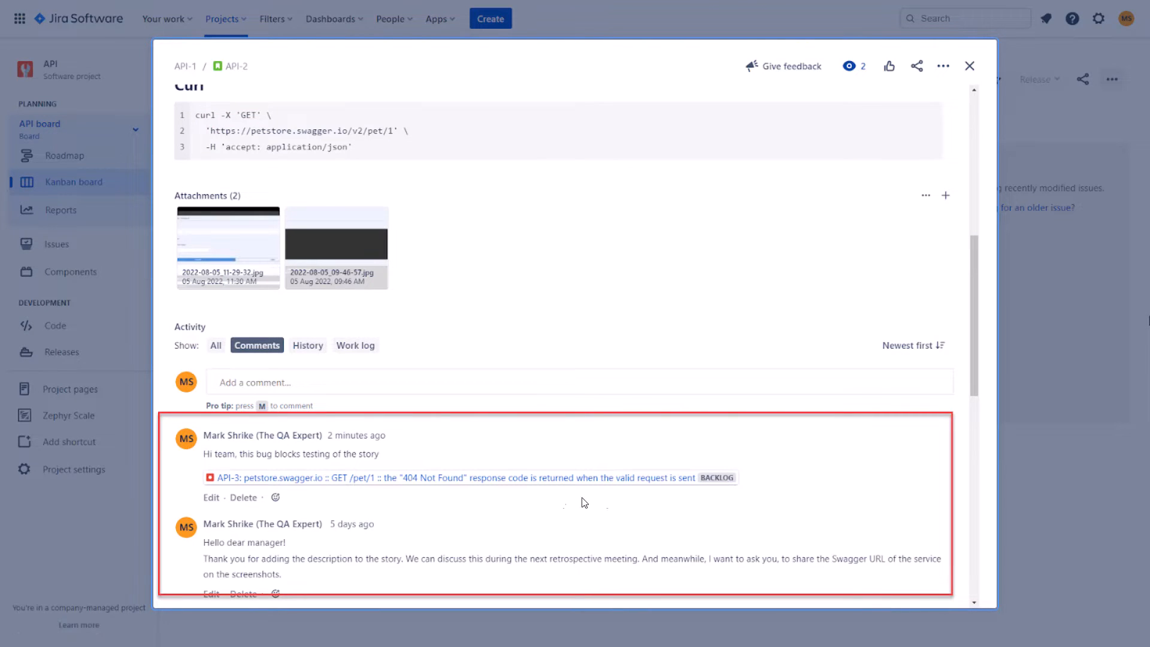